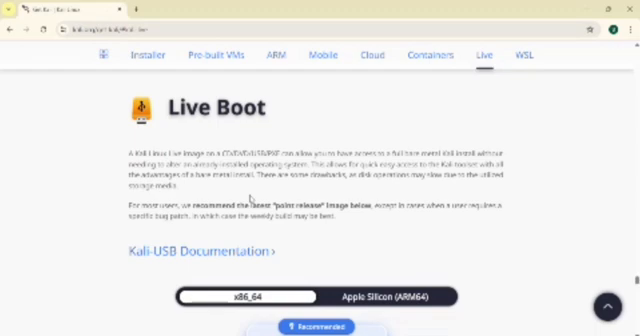
Launch the downloaded Rufus executable from the Downloads folder so it detects the USB drive.
{"action": "scroll", "scroll_direction": "down", "scroll_amount": 3}
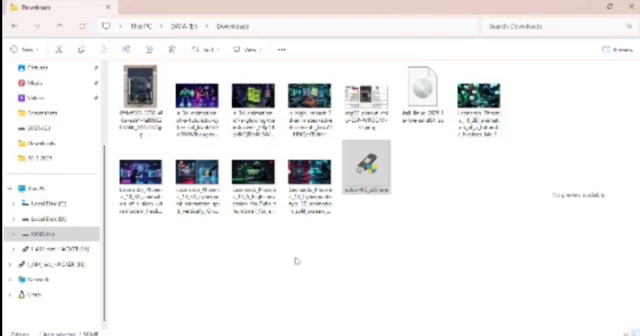
{"action": "double_click", "coordinate": [361, 172]}
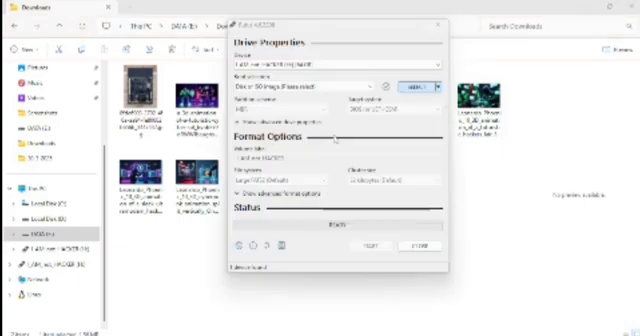